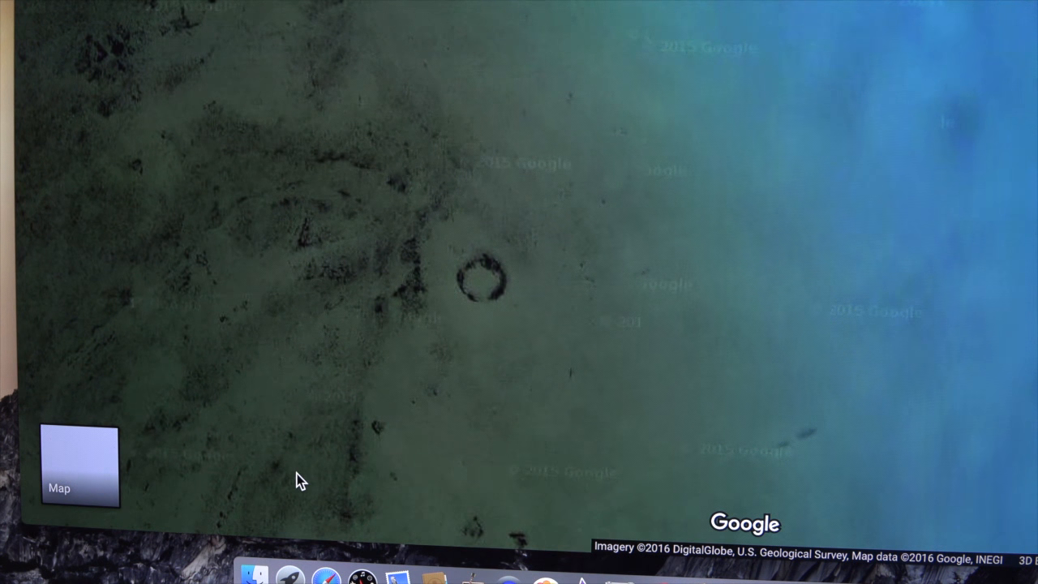
{"action": "mouse_move", "coordinate": [519, 298]}
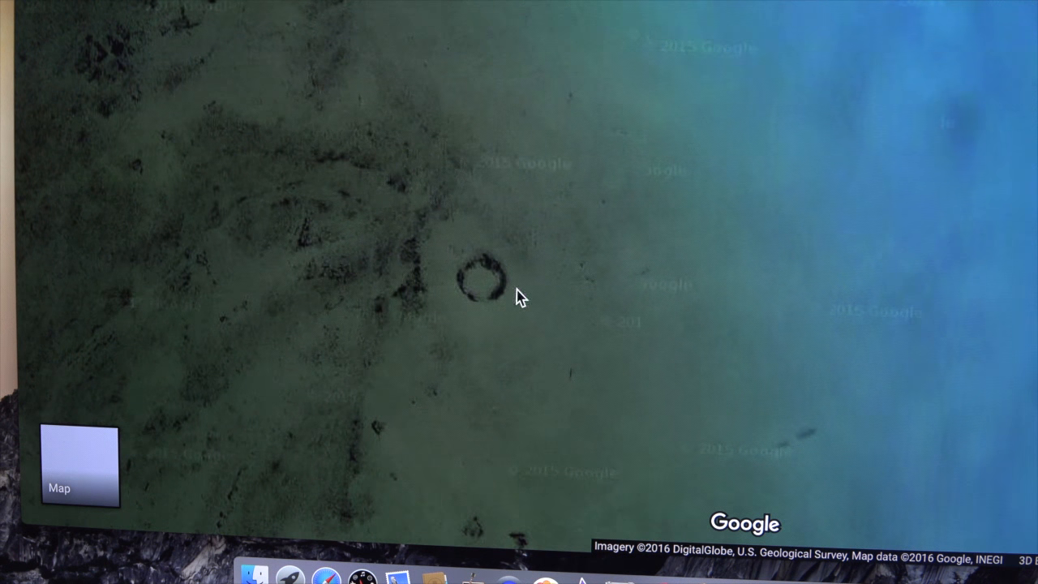
Step: Pin the circular underwater object, showing Hernando County, FL at 28.499566, -82.720348
{"action": "left_click", "coordinate": [480, 283]}
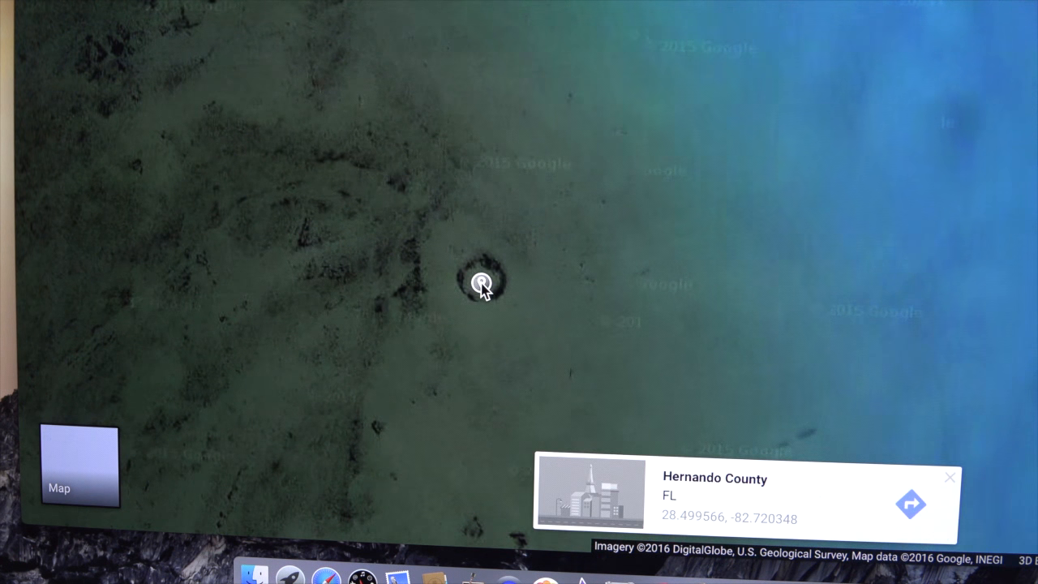
{"action": "mouse_move", "coordinate": [694, 500]}
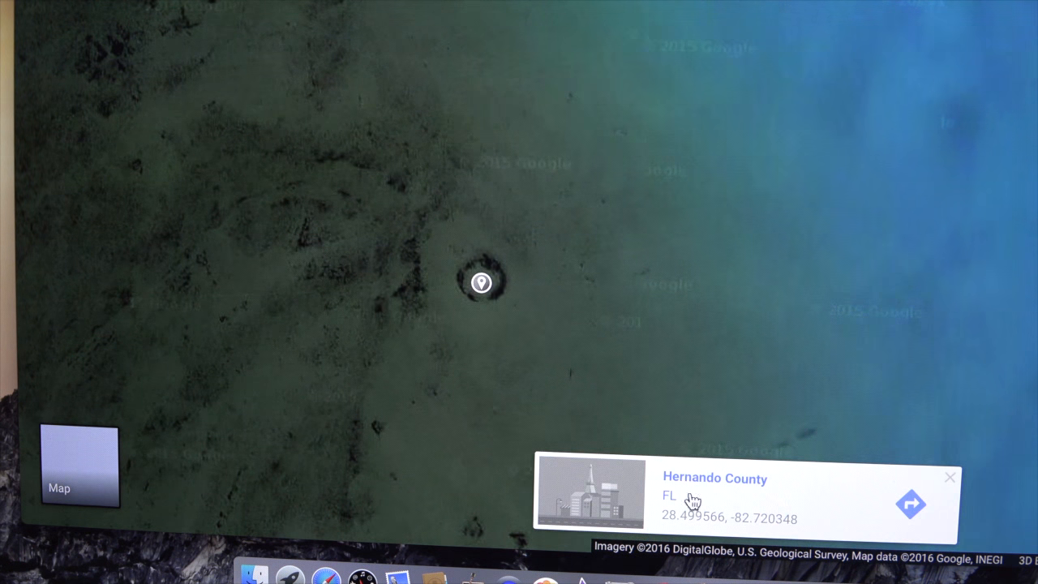